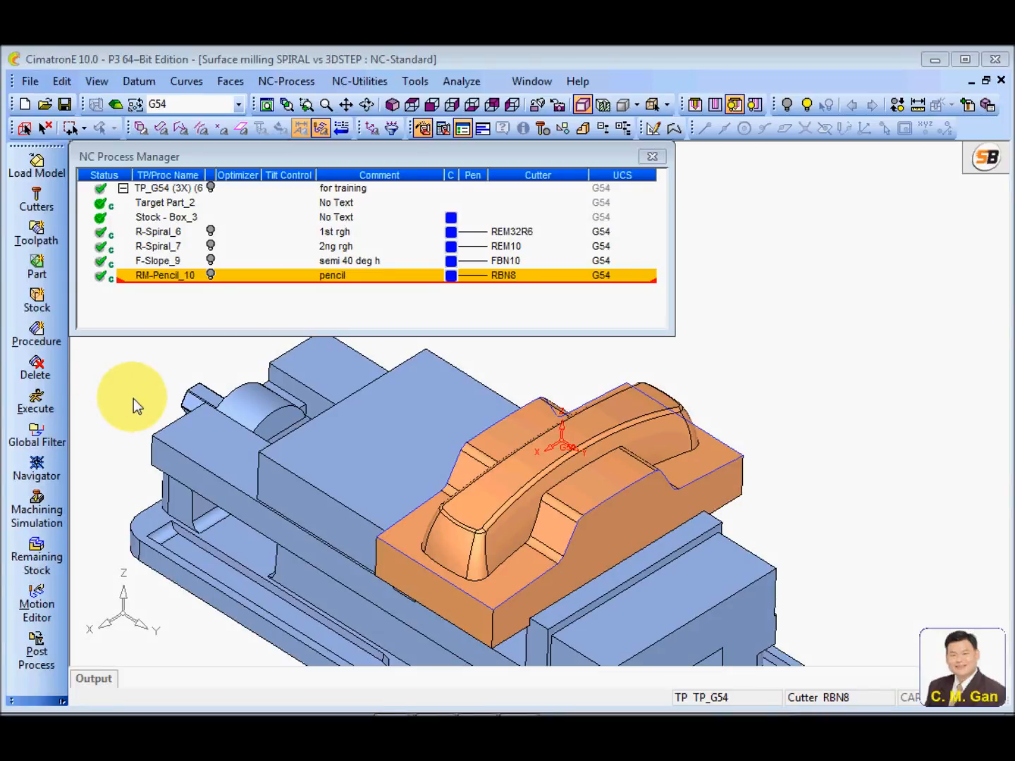
{"action": "mouse_move", "coordinate": [520, 456]}
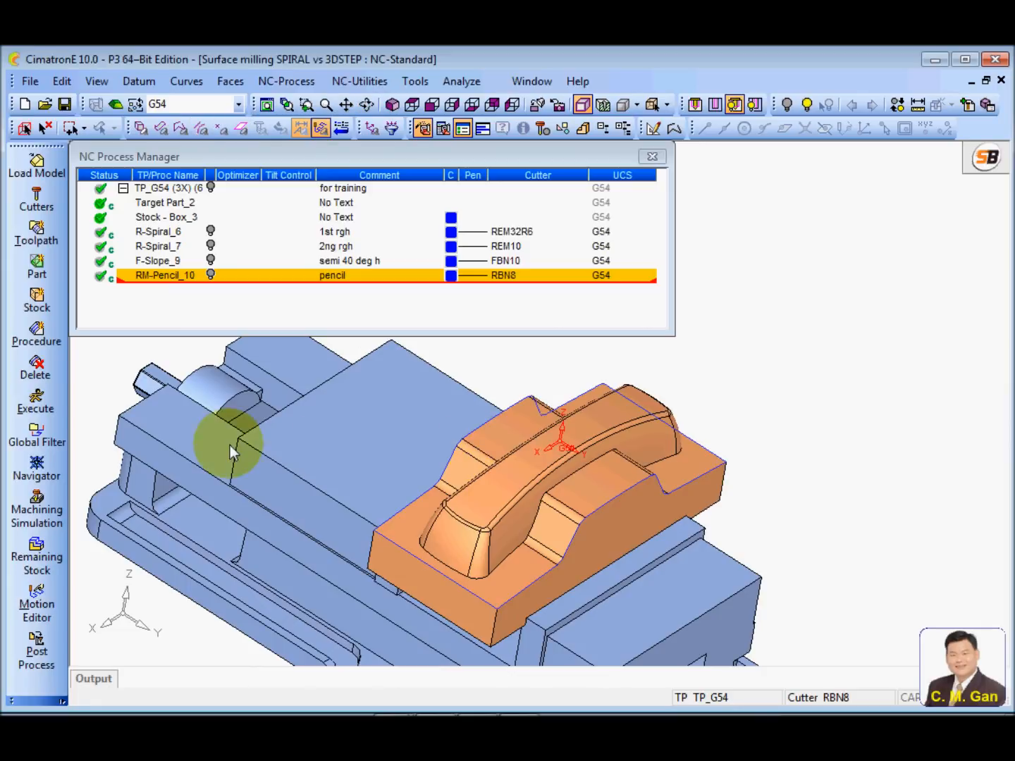
Step: Apply the SPIRAL CUT BN10.pct template, adding procedure F-All_17 with cutter FBN10
{"action": "right_click", "coordinate": [165, 275]}
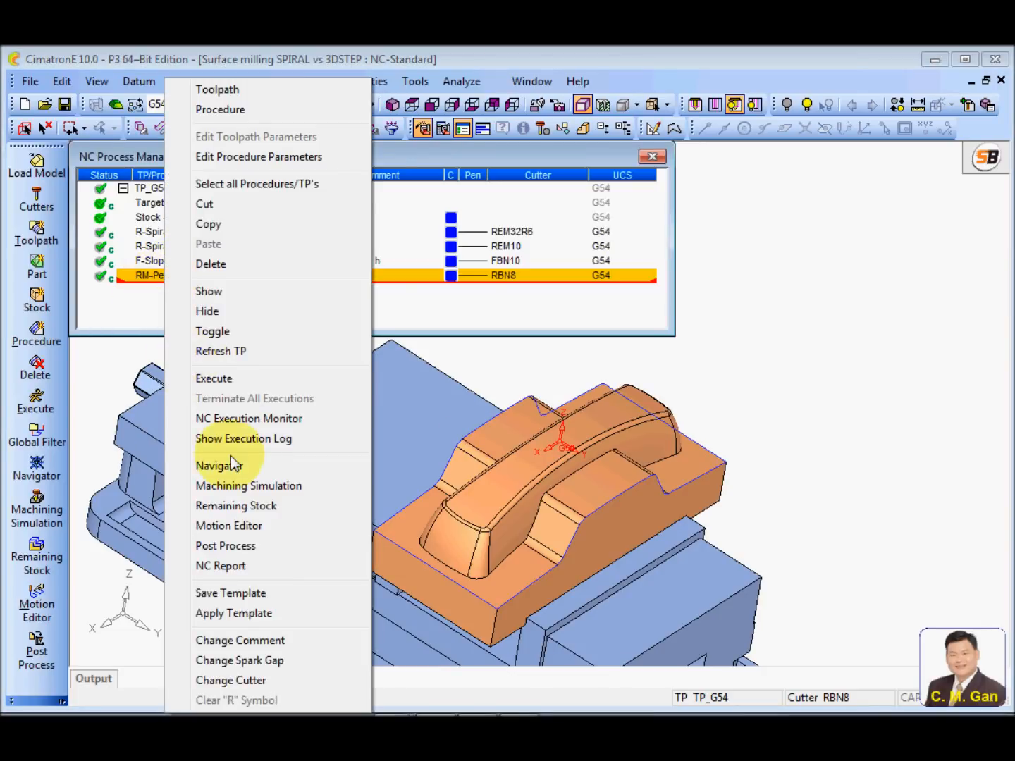
{"action": "left_click", "coordinate": [234, 613]}
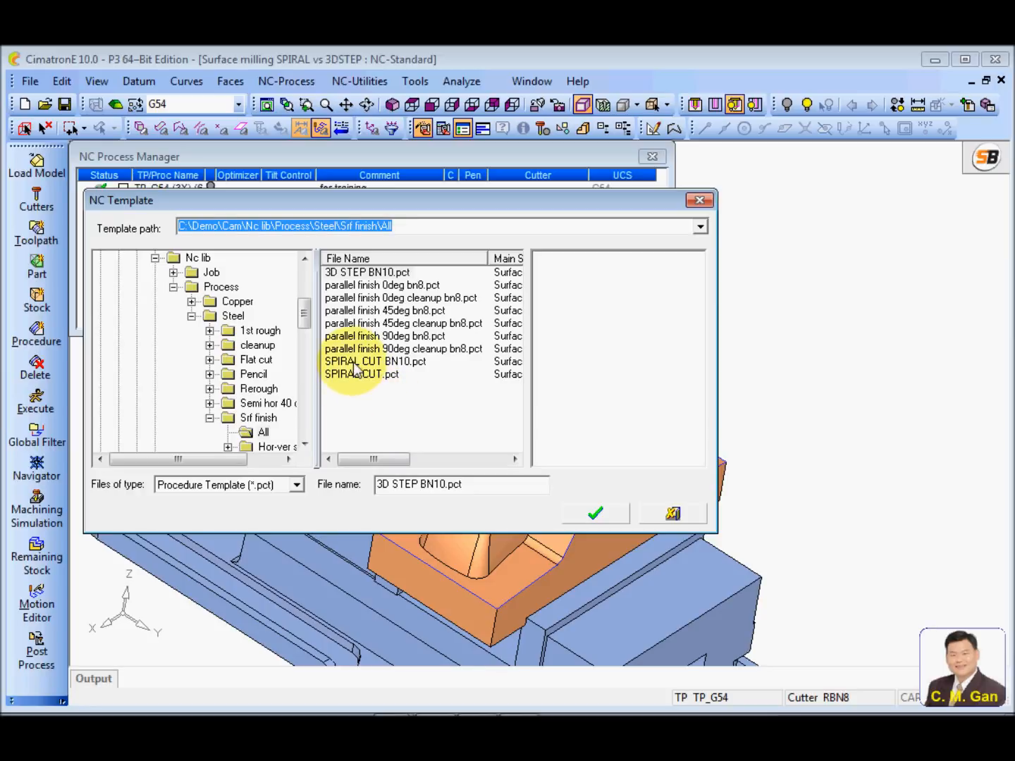
{"action": "left_click", "coordinate": [594, 513]}
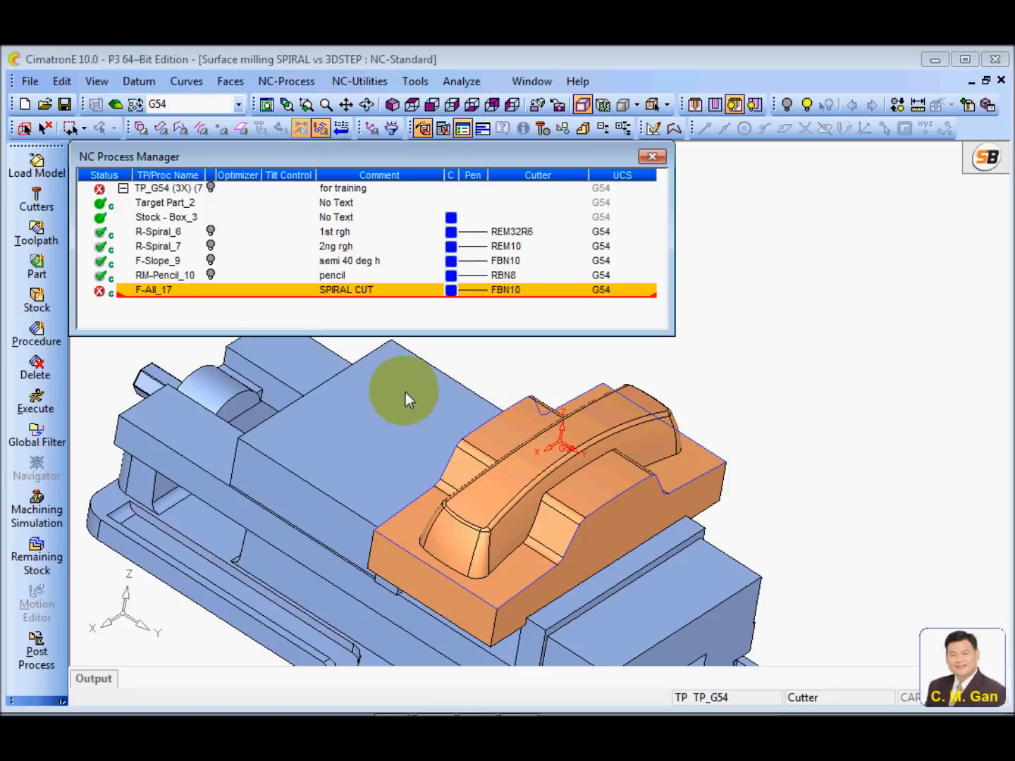
{"action": "mouse_move", "coordinate": [155, 293]}
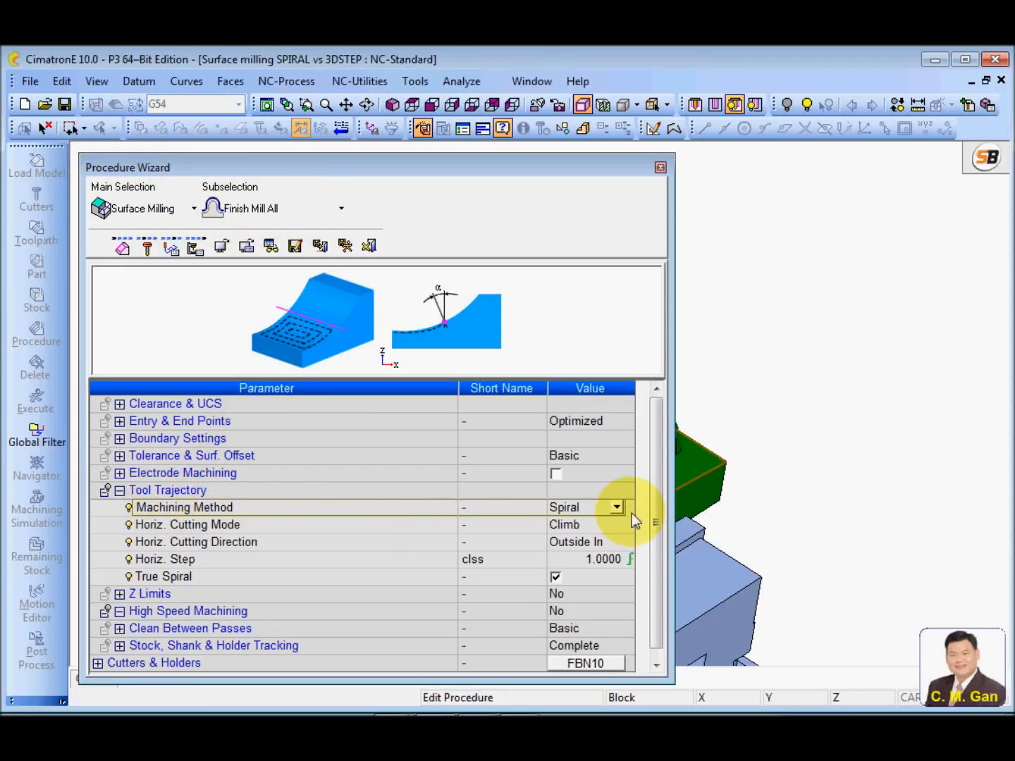
Step: Keep Spiral as F-All_17's machining method and review its climb, outside-in cutting mode
{"action": "left_click", "coordinate": [614, 507]}
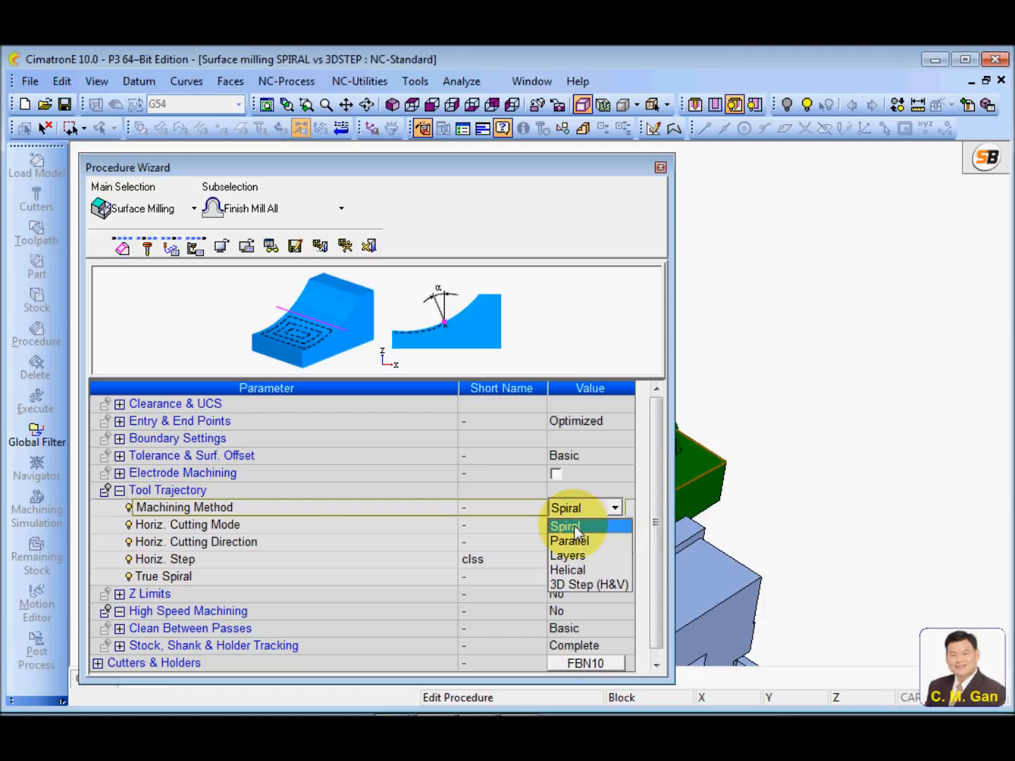
{"action": "left_click", "coordinate": [567, 526]}
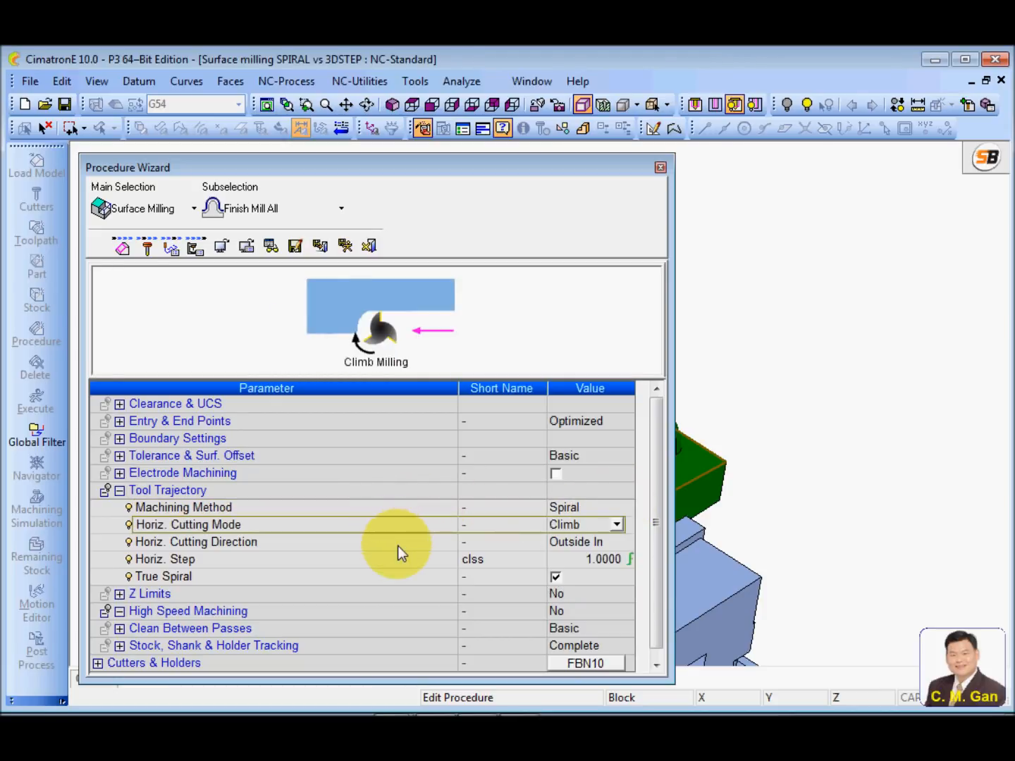
{"action": "left_click", "coordinate": [167, 558]}
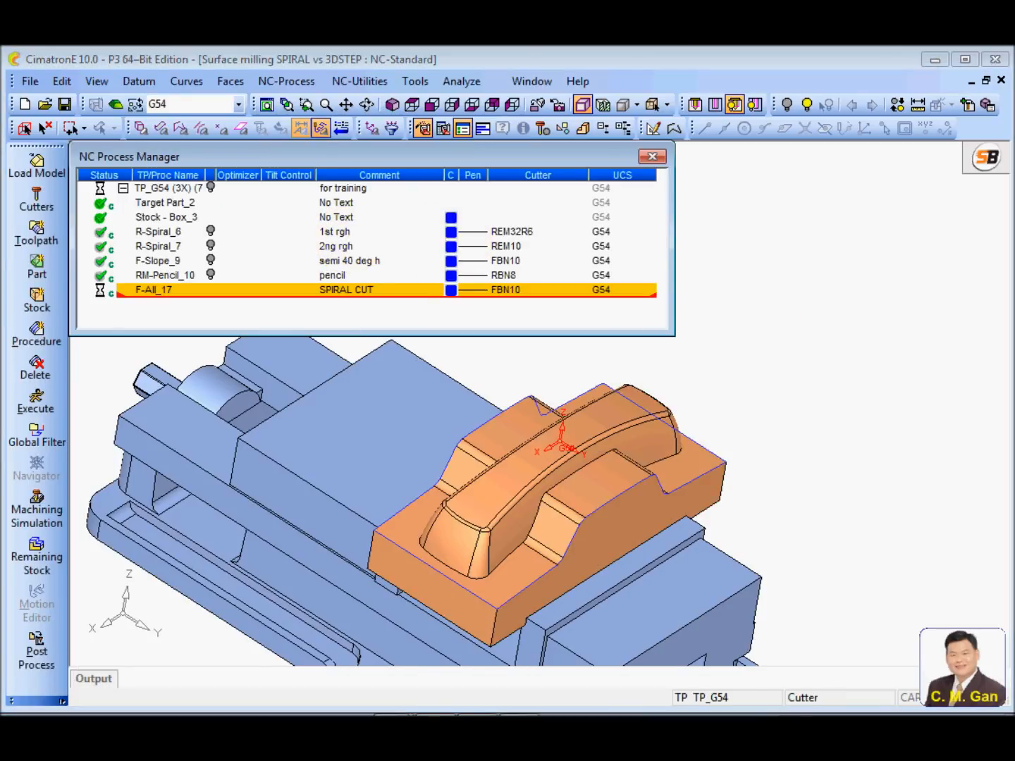
Step: Review the spiral procedure's single valid boundary contour in the Contour Manager
{"action": "left_click", "coordinate": [37, 402]}
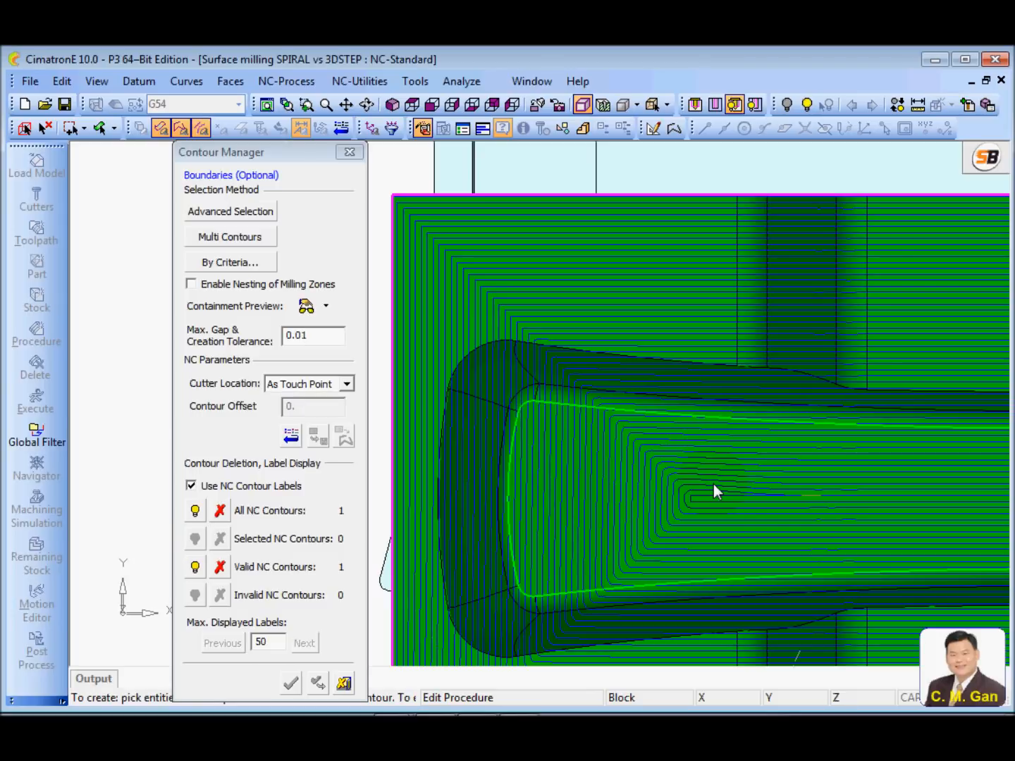
{"action": "mouse_move", "coordinate": [648, 465]}
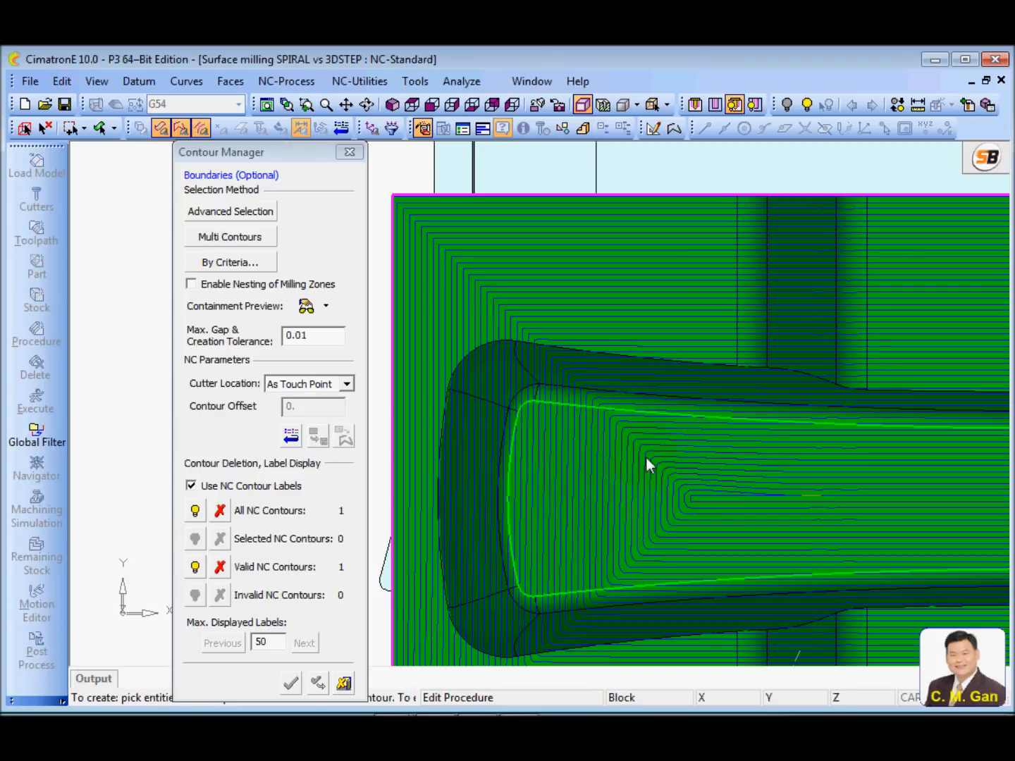
Step: Close the Contour Manager, calculate F-All_17 and inspect its spiral toolpath on the top surfaces
{"action": "left_click", "coordinate": [290, 682]}
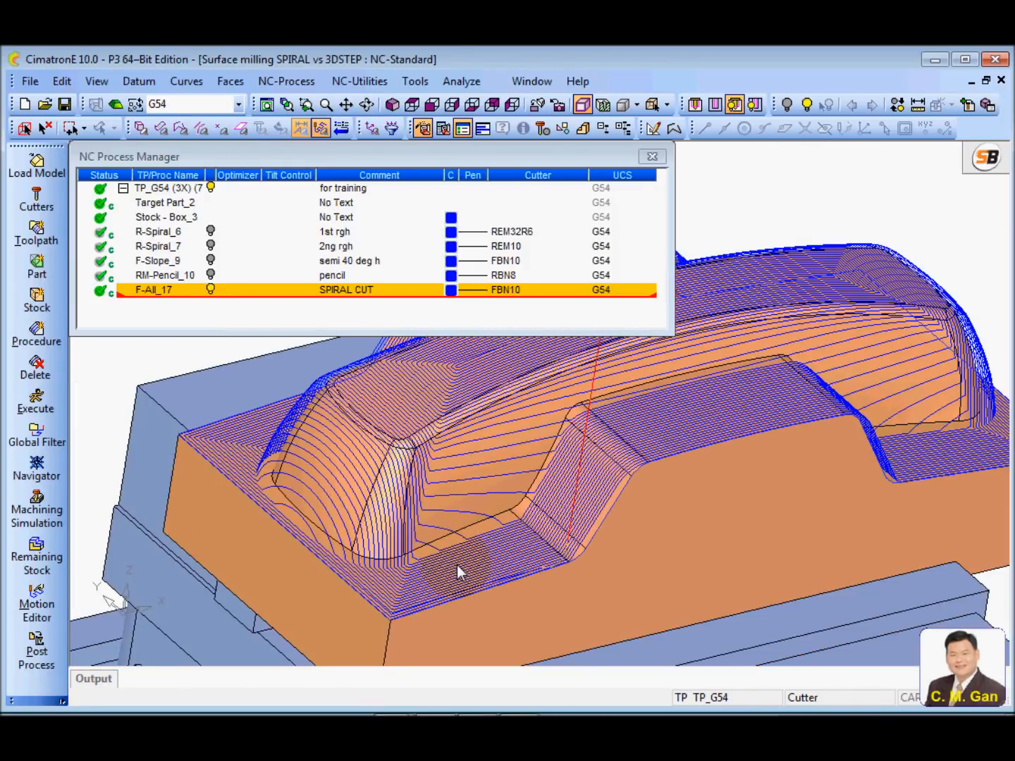
{"action": "left_click_drag", "start_coordinate": [458, 571], "coordinate": [546, 429]}
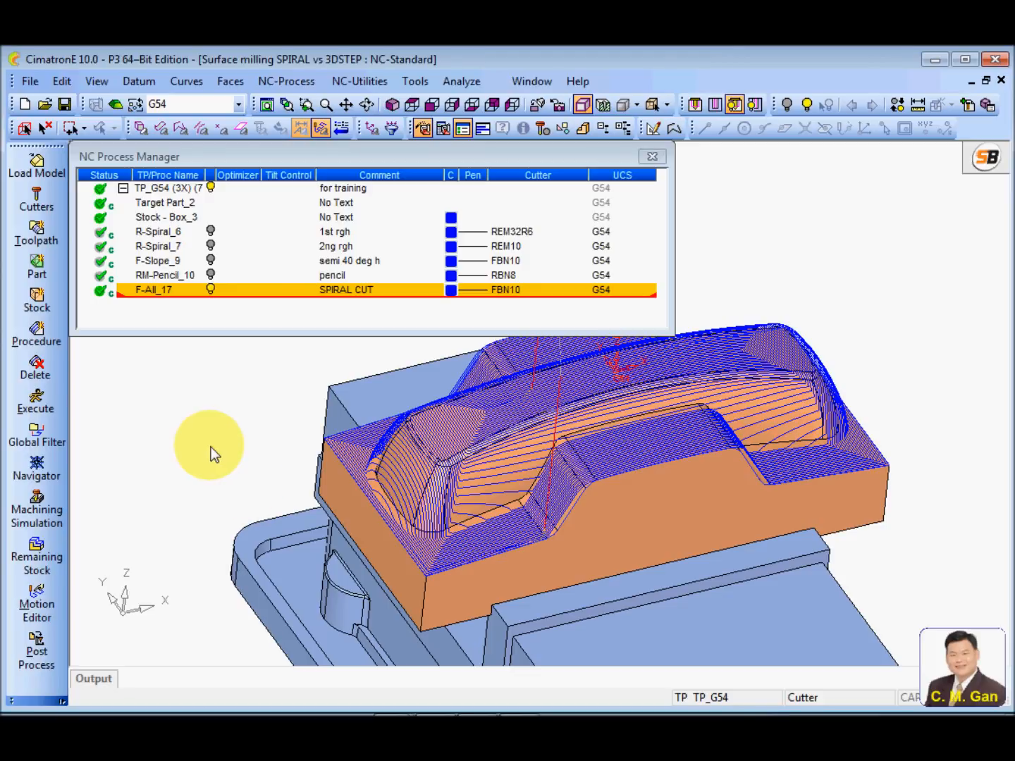
{"action": "right_click", "coordinate": [154, 290]}
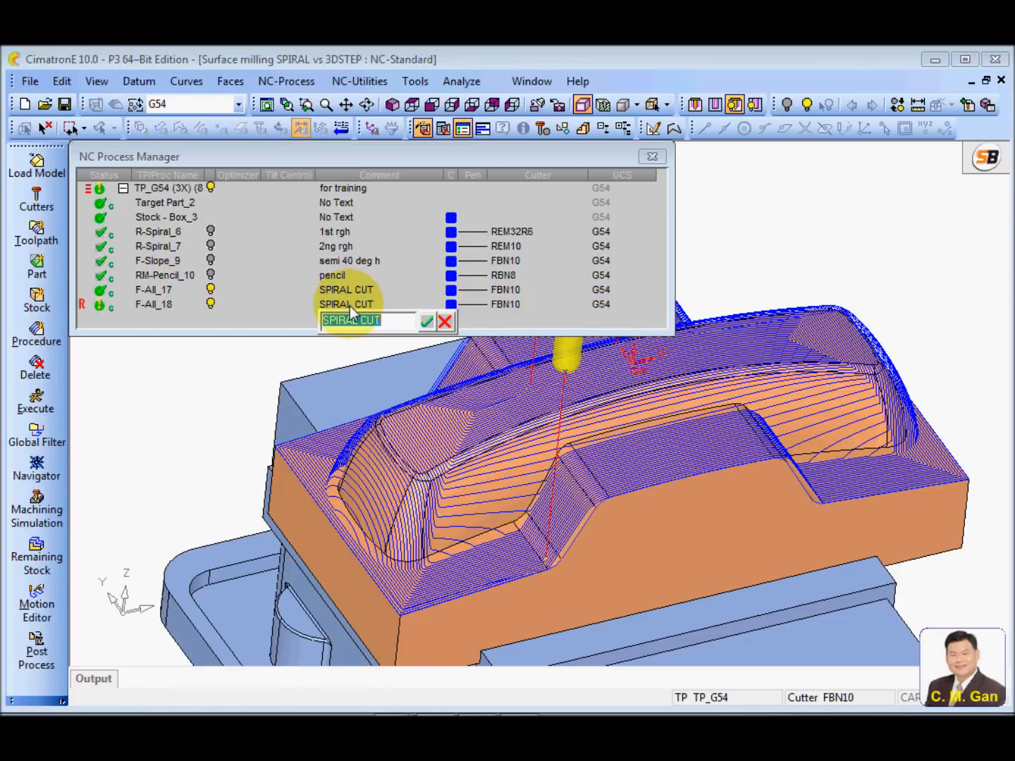
Step: Comment the copied F-All_18 as '3d step' and give it a different pen colour
{"action": "type", "text": "3d ste"}
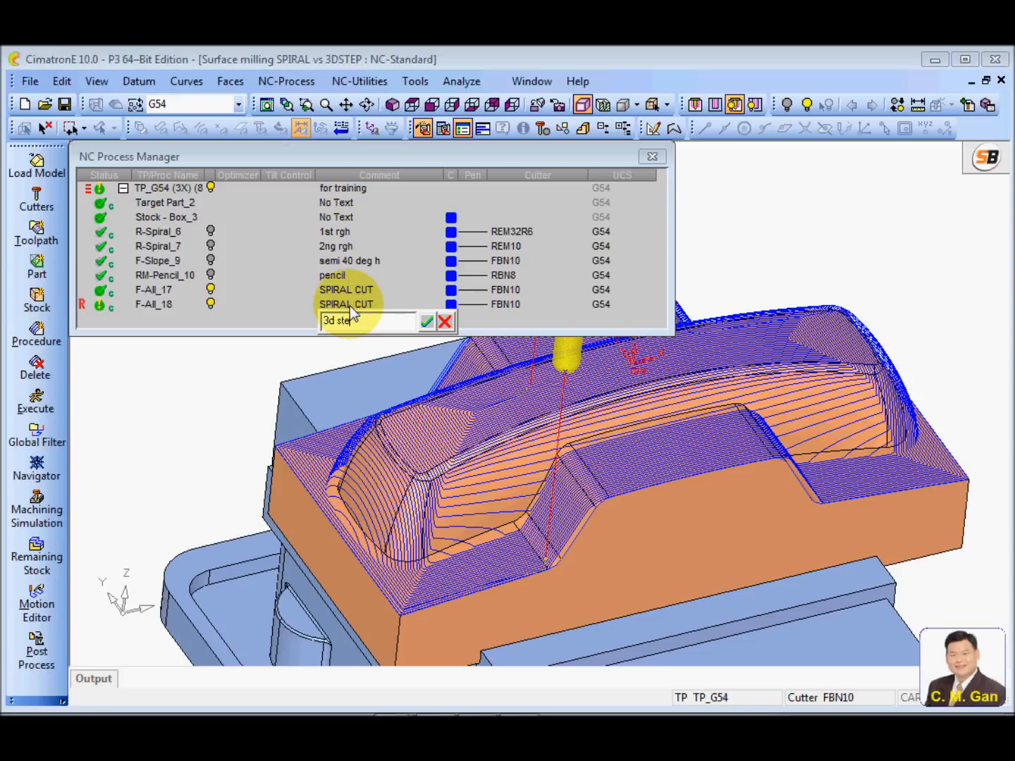
{"action": "left_click", "coordinate": [425, 322]}
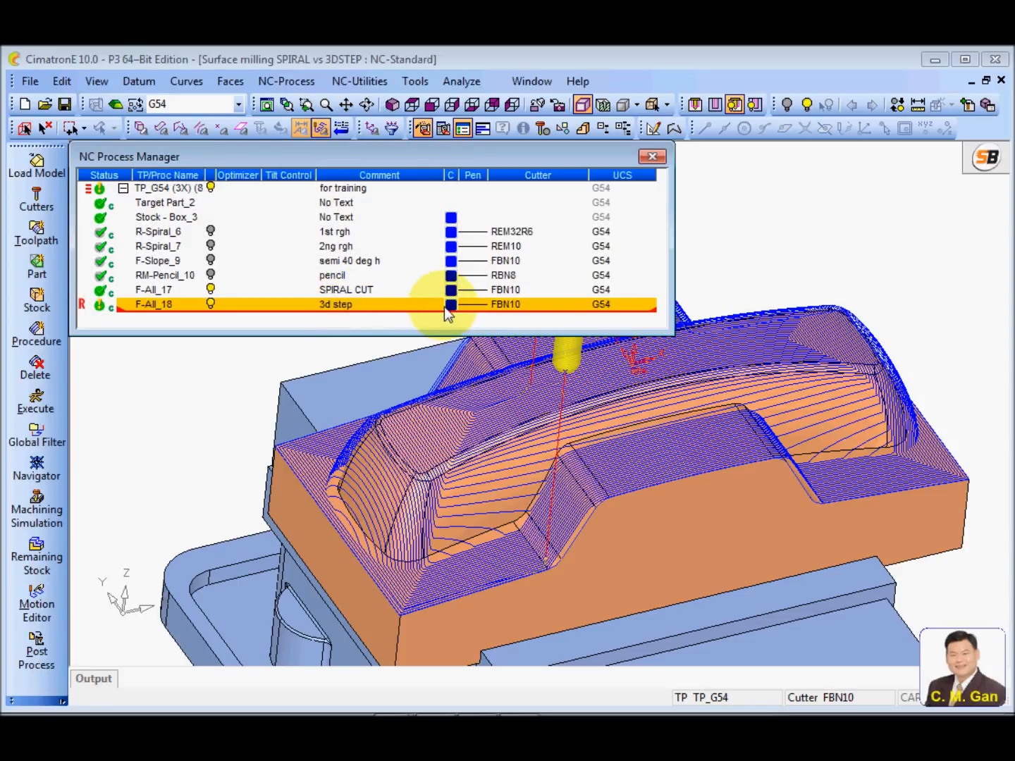
{"action": "left_click", "coordinate": [451, 304]}
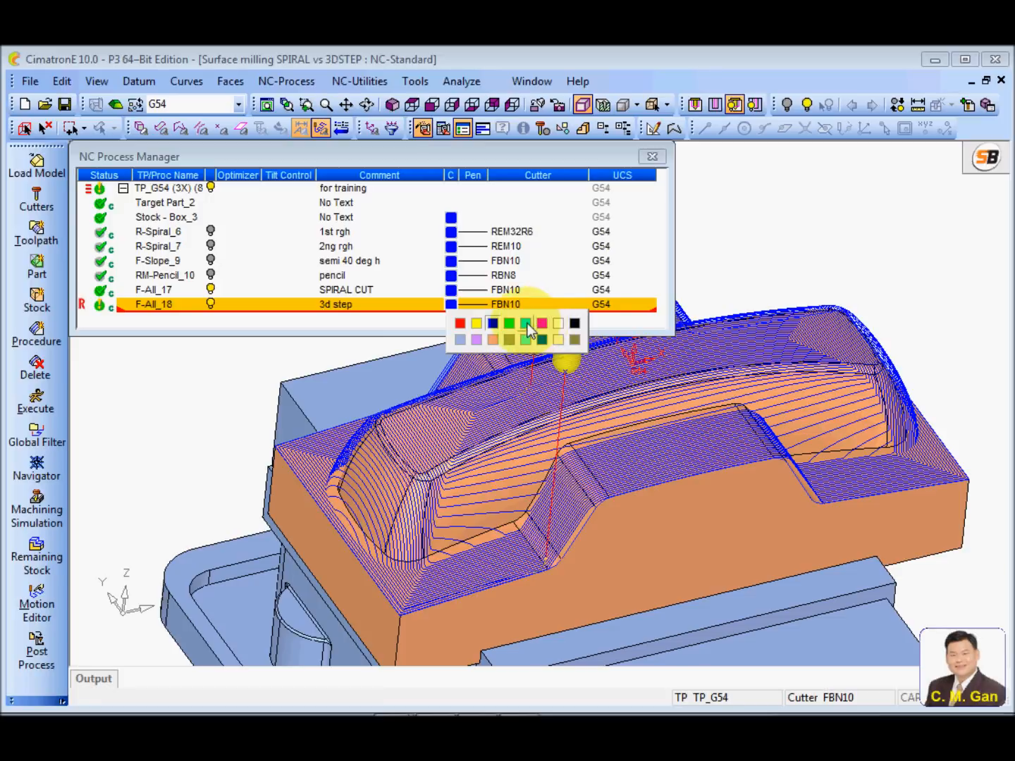
{"action": "left_click", "coordinate": [525, 322]}
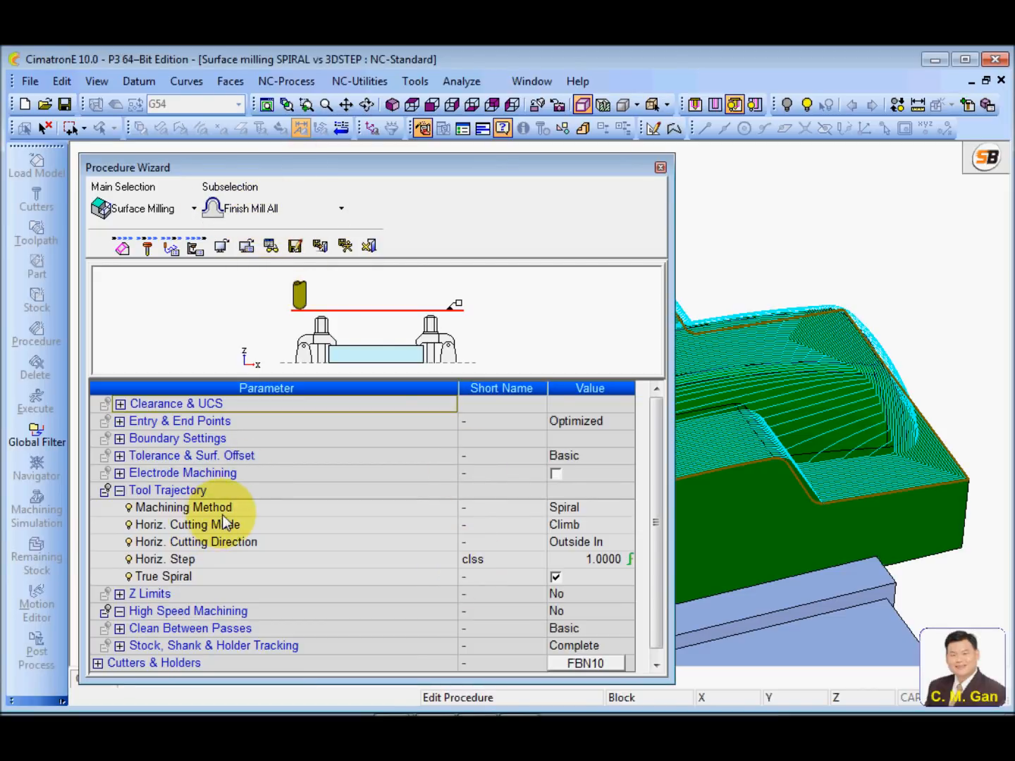
Step: Switch F-All_18's machining method from Spiral to 3D Step (H&V)
{"action": "left_click", "coordinate": [621, 508]}
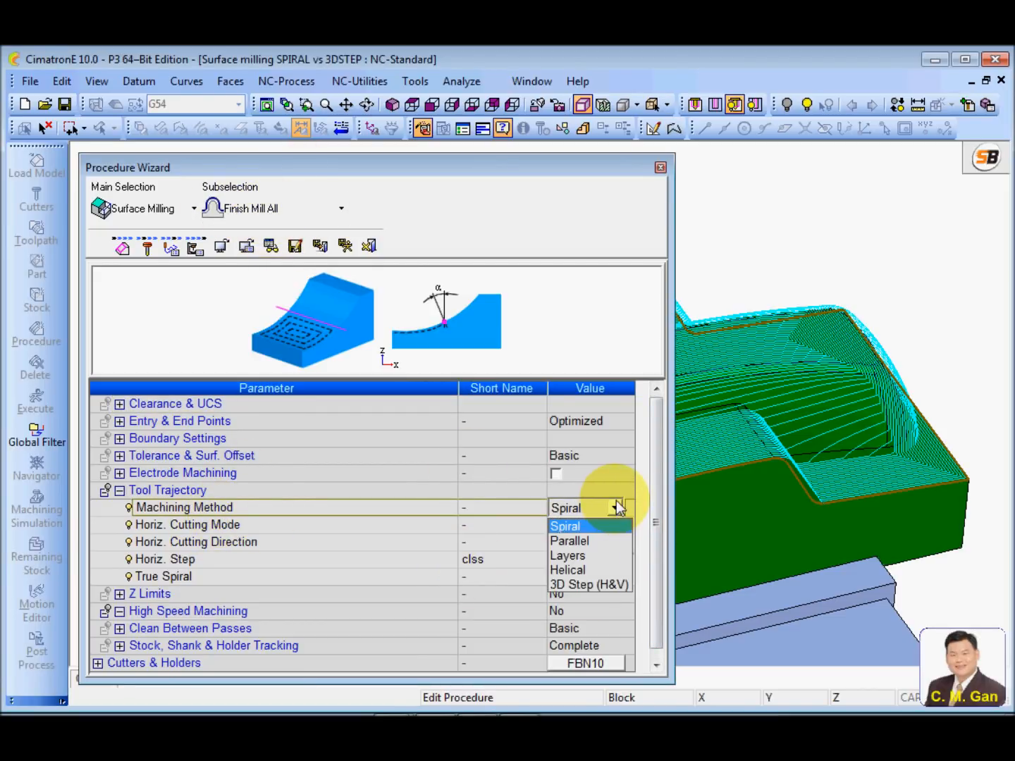
{"action": "left_click", "coordinate": [587, 584]}
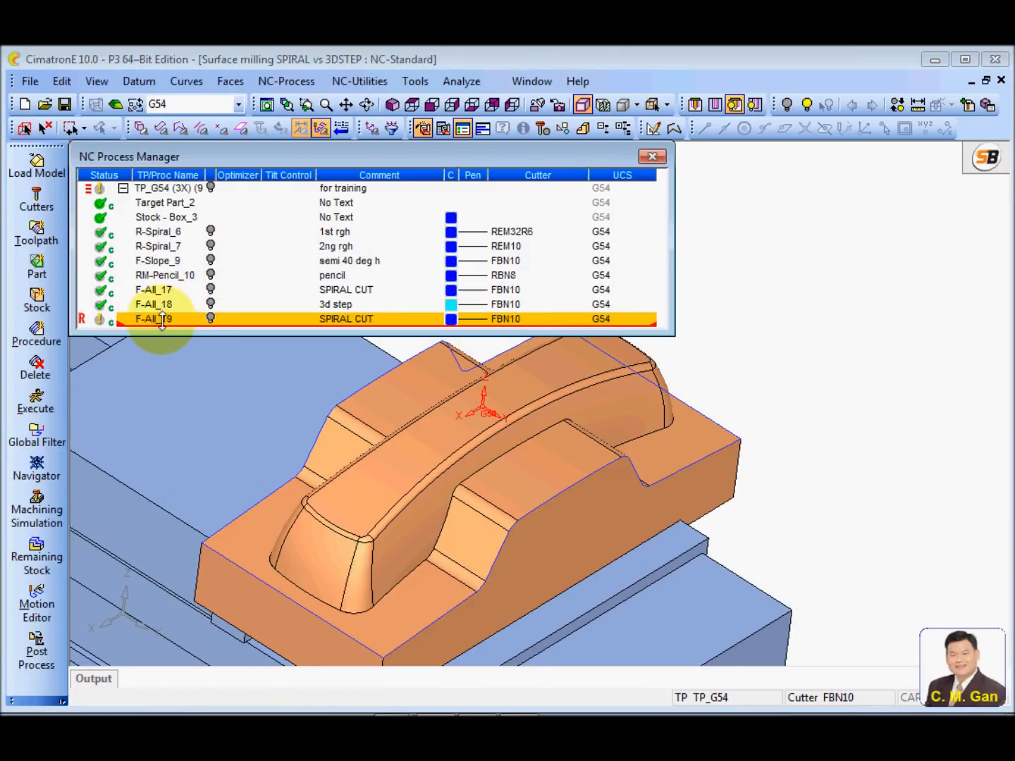
Step: Reset F-All_19's contours, bound it to the top-surface edge chain, calculate and display its toolpath
{"action": "double_click", "coordinate": [162, 319]}
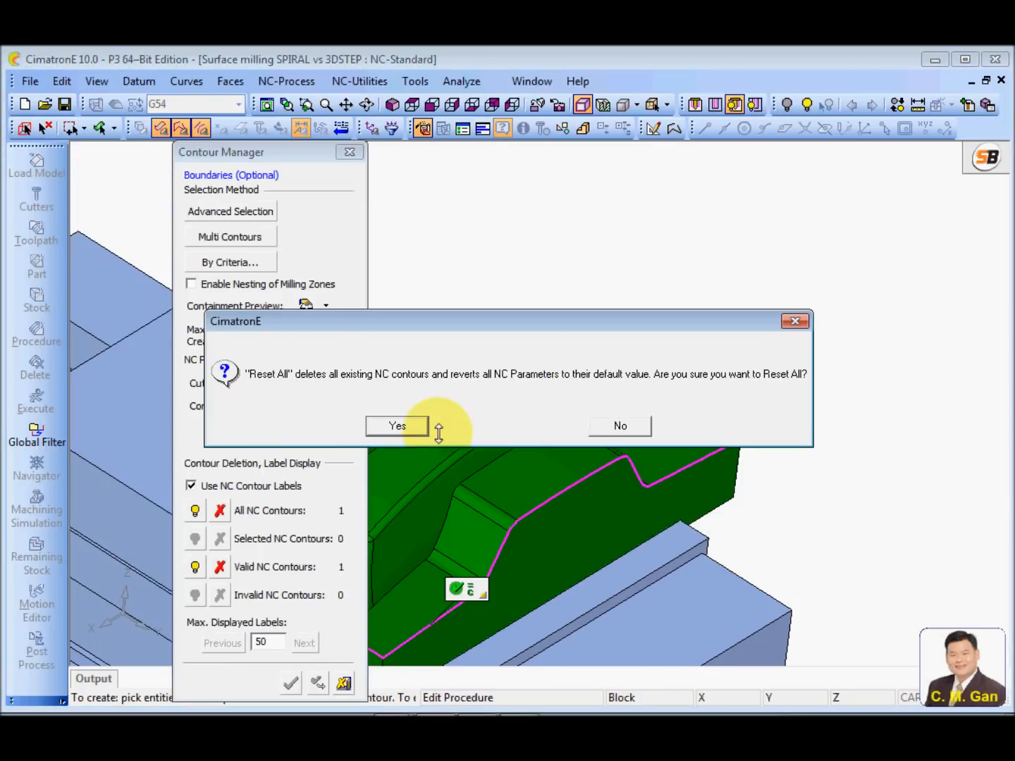
{"action": "left_click", "coordinate": [397, 426]}
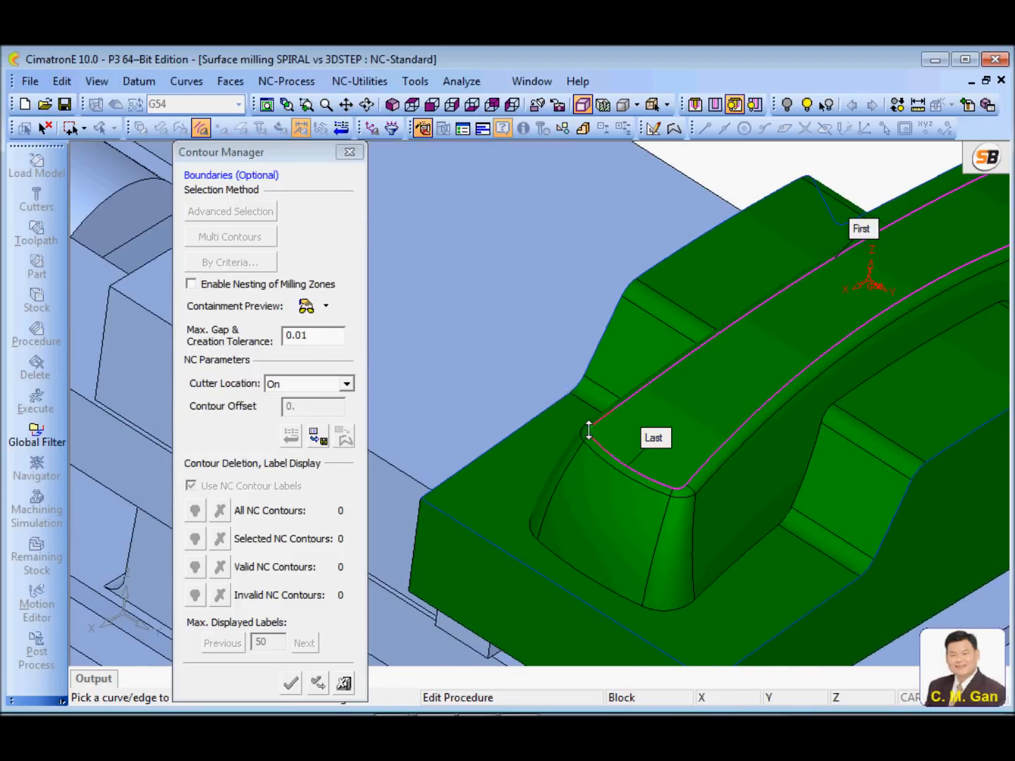
{"action": "left_click", "coordinate": [589, 430]}
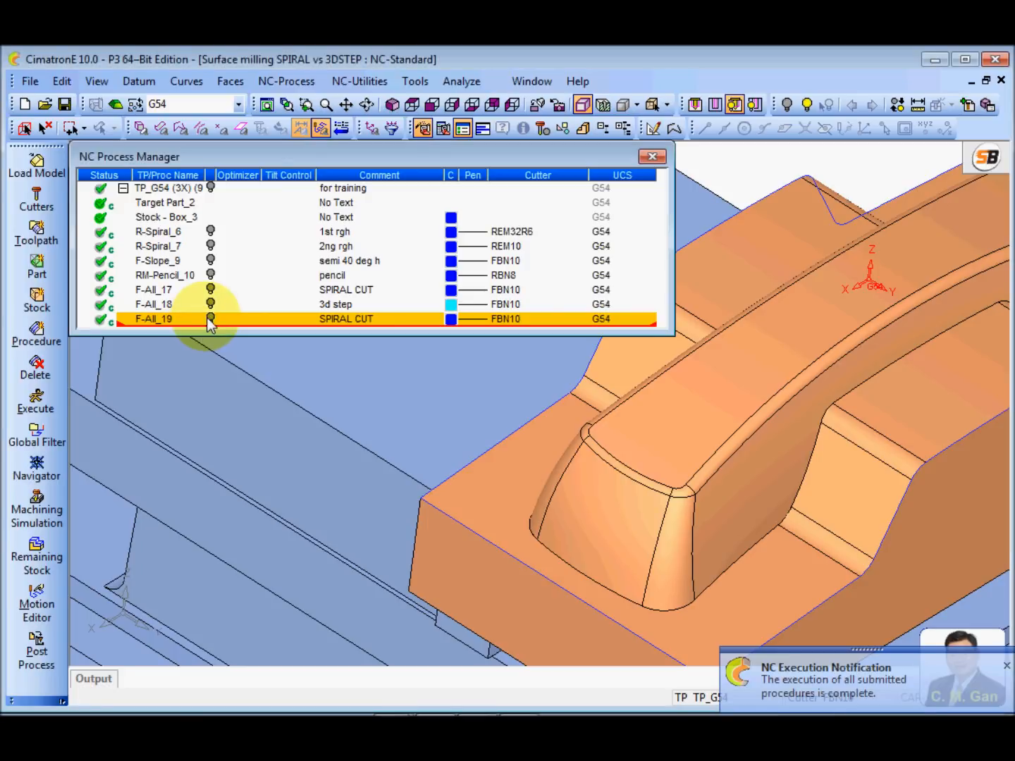
{"action": "left_click", "coordinate": [211, 319]}
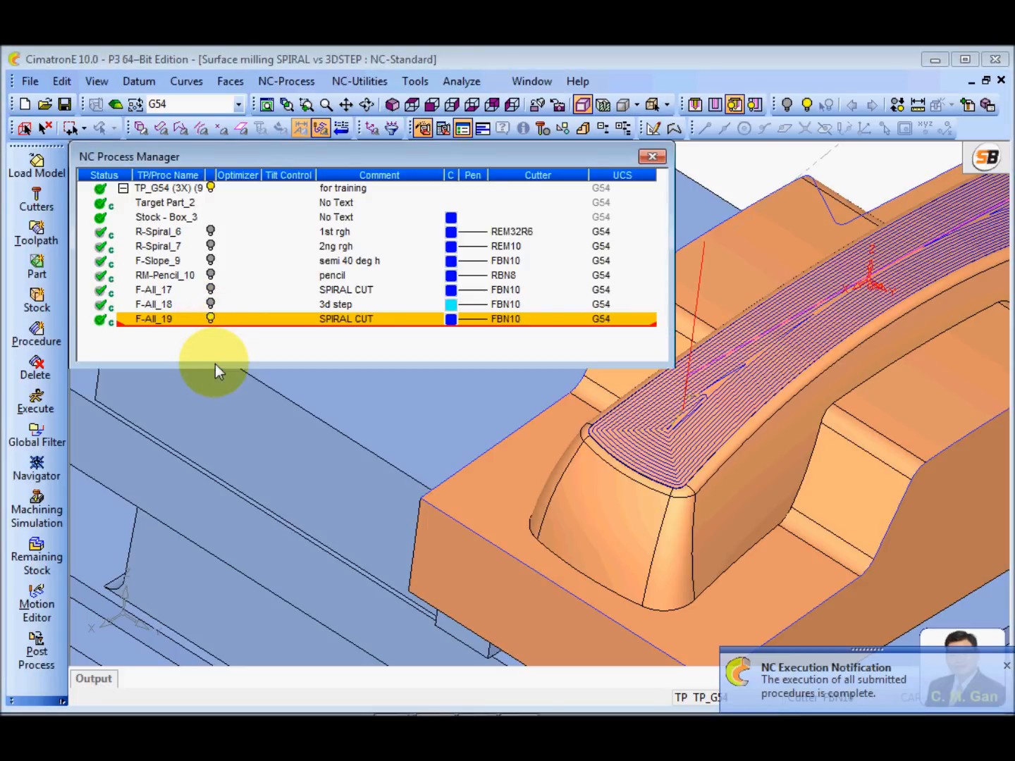